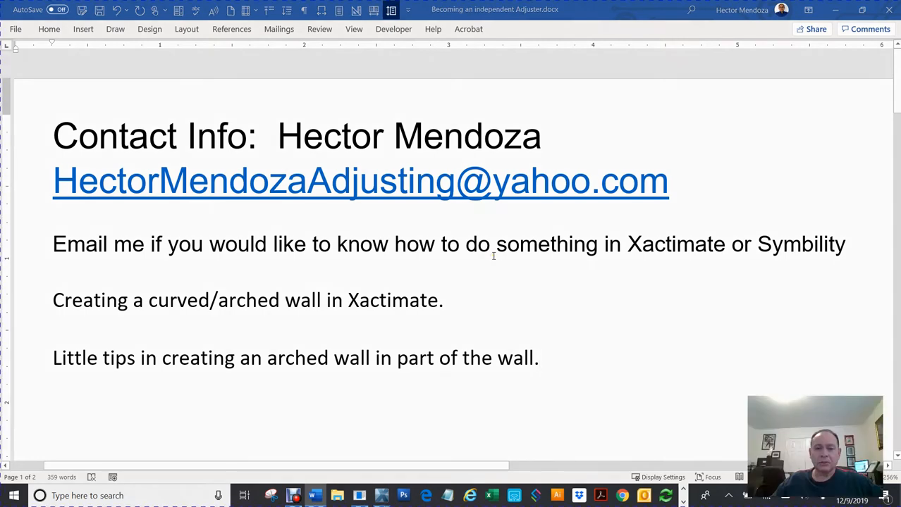
mouse_move(455, 285)
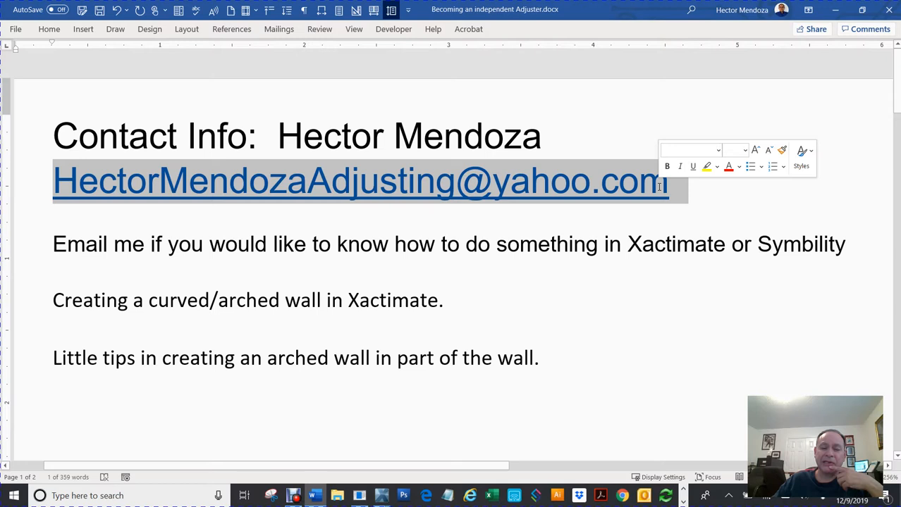
Highlight the contact email and arched-wall topic in the notes, then select Room1's top wall.
click(486, 244)
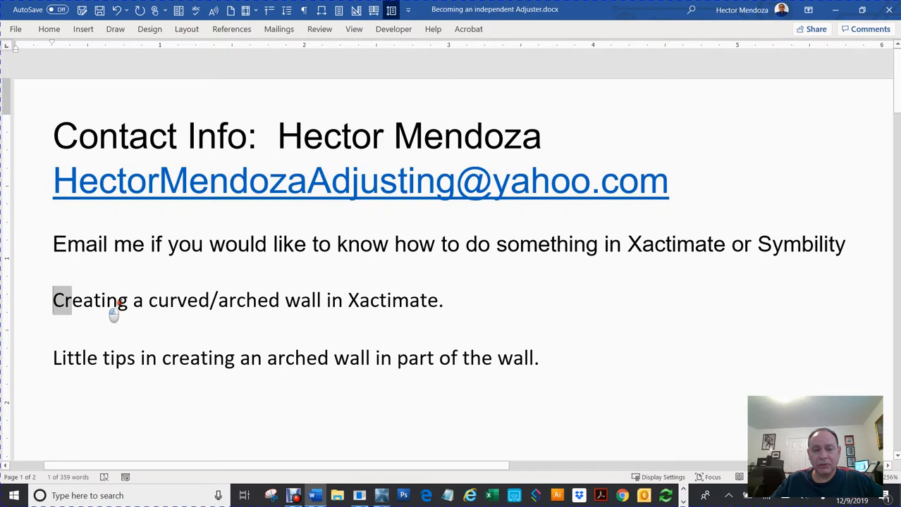
drag(52, 301, 209, 301)
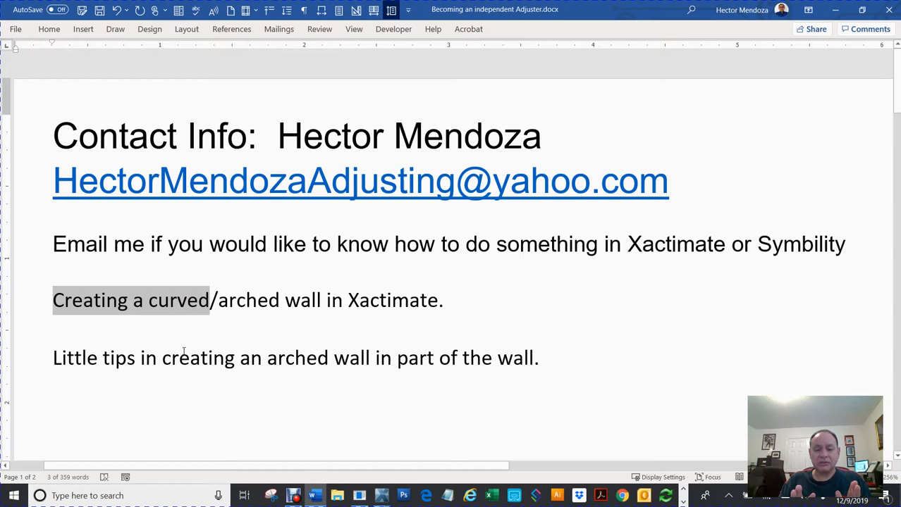
mouse_move(378, 496)
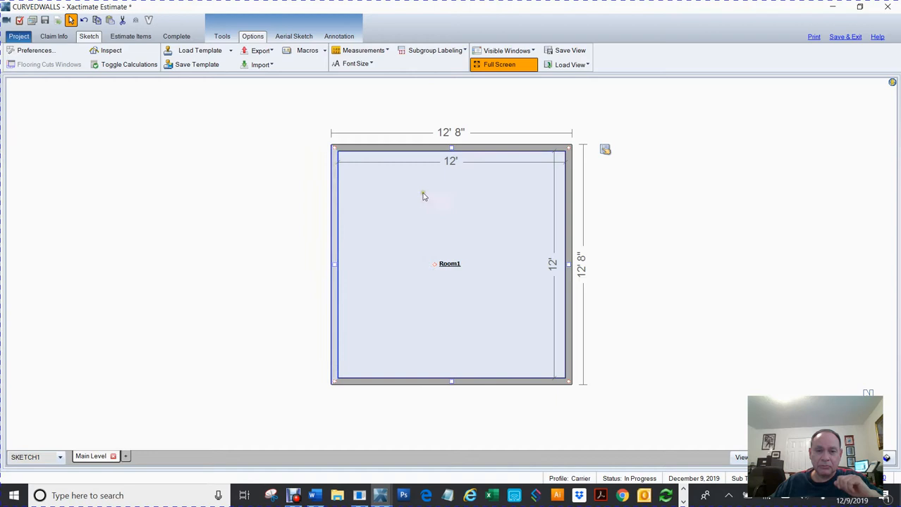
click(451, 148)
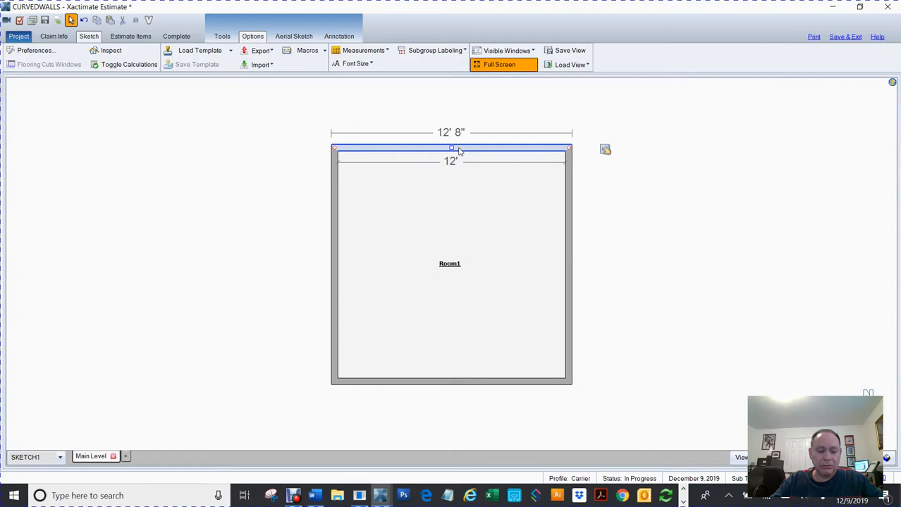
mouse_move(604, 148)
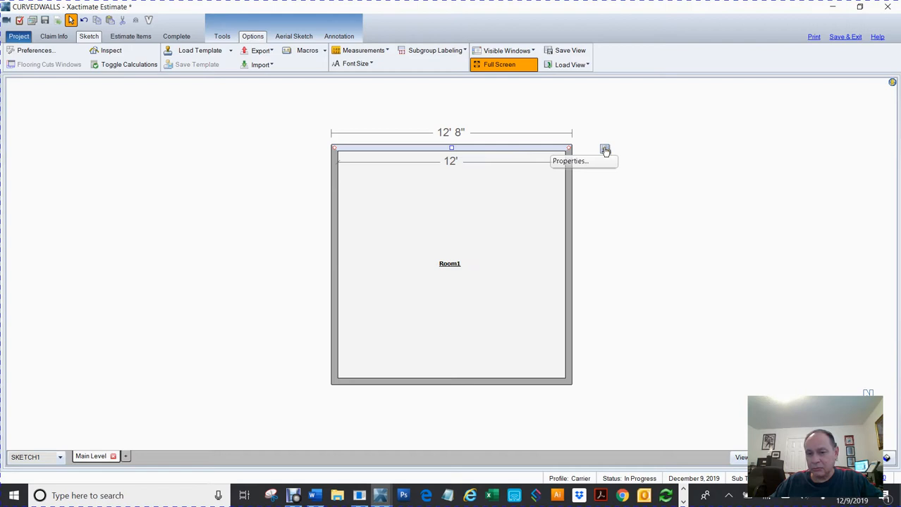
click(604, 150)
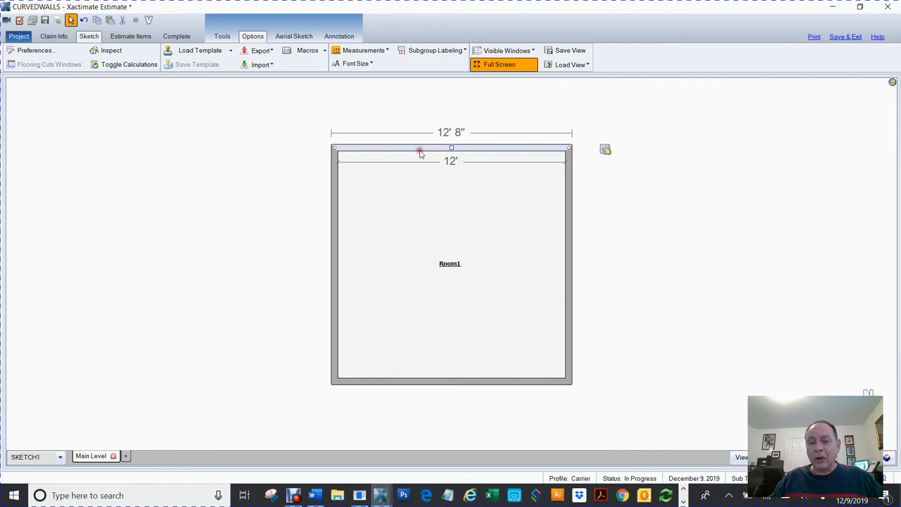
Arch Room1's top wall upward with a 1' 8" rise.
click(419, 150)
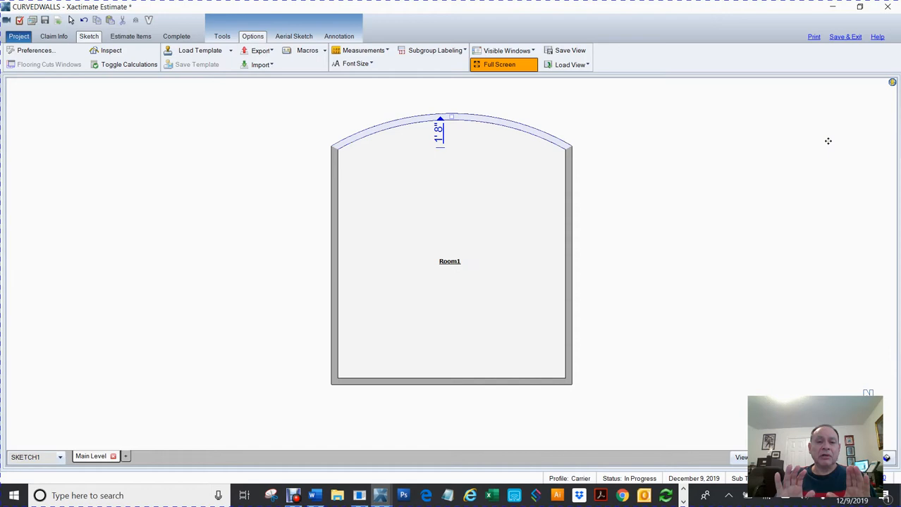
mouse_move(458, 386)
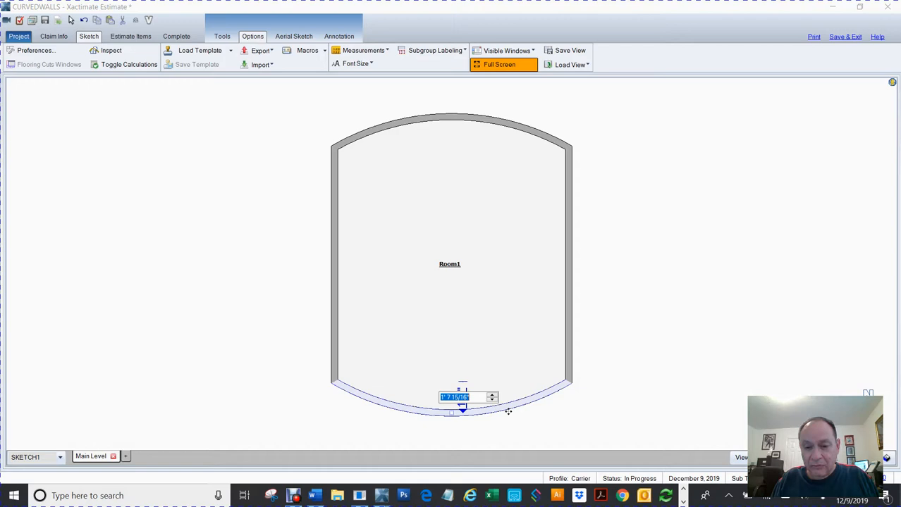
text(1.7)
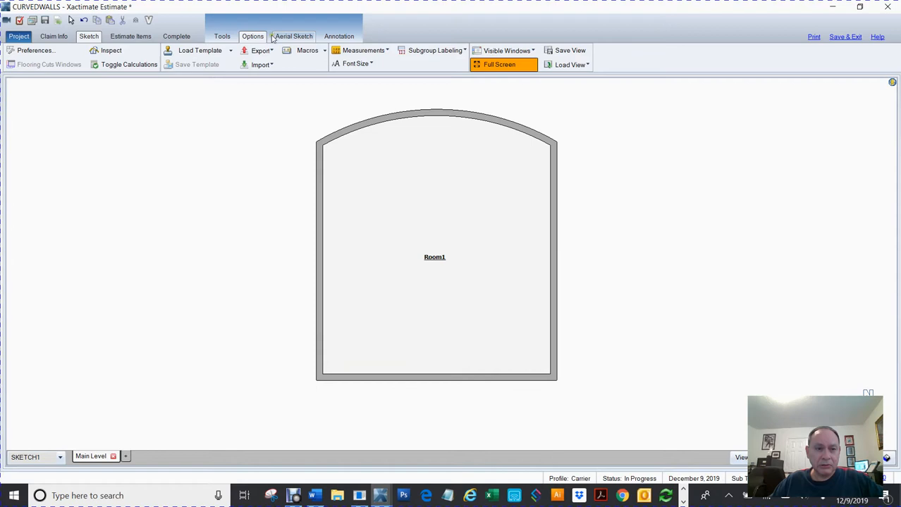
Undo the bottom wall curve, leaving only Room1's 13' 3" top wall arched.
click(222, 36)
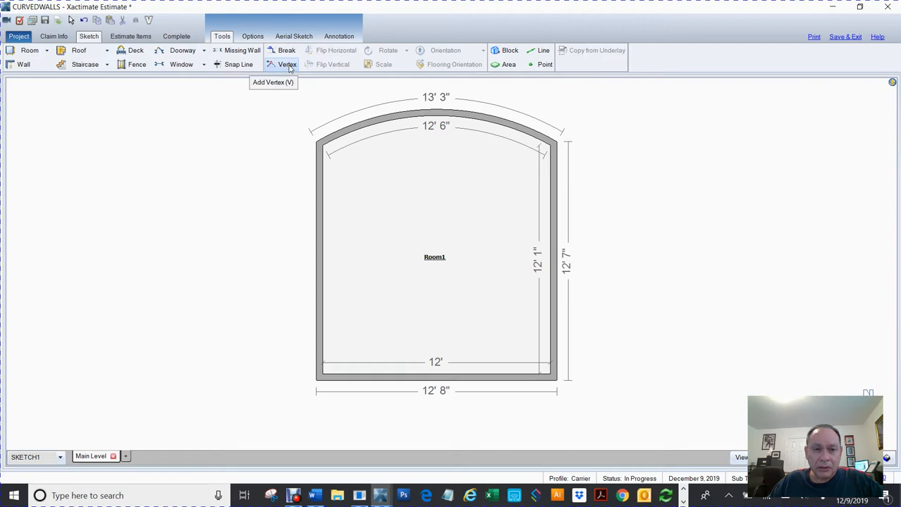
Add a vertex on Room1's right wall to form an angled bottom-right corner.
click(286, 64)
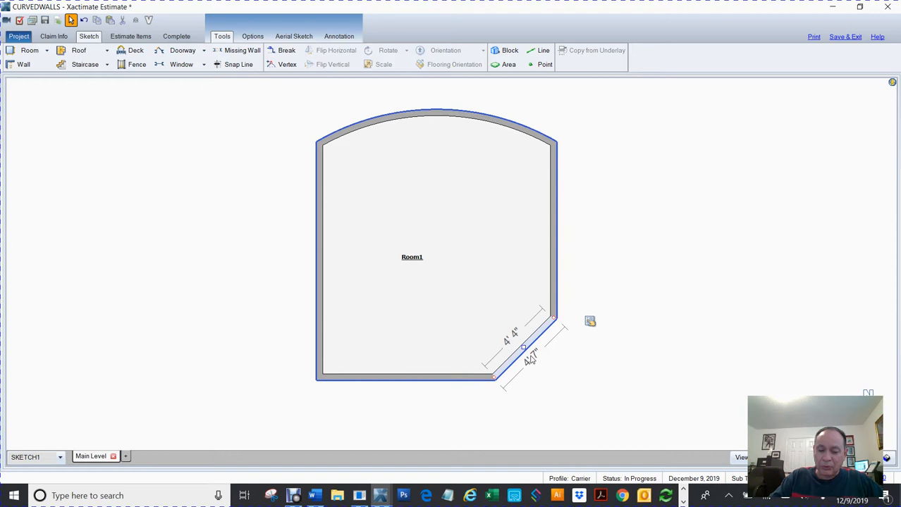
click(521, 345)
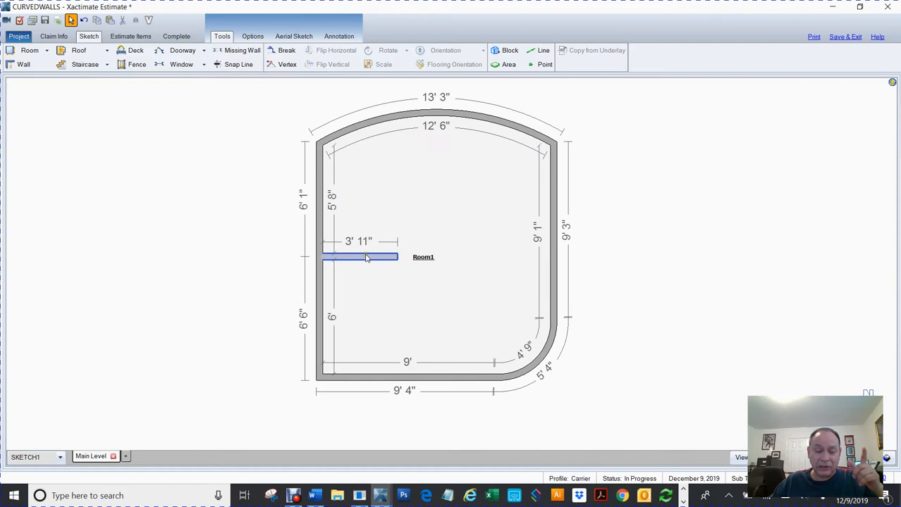
Select the 3' 11" interior wall and bring up Room1's Properties.
double_click(358, 256)
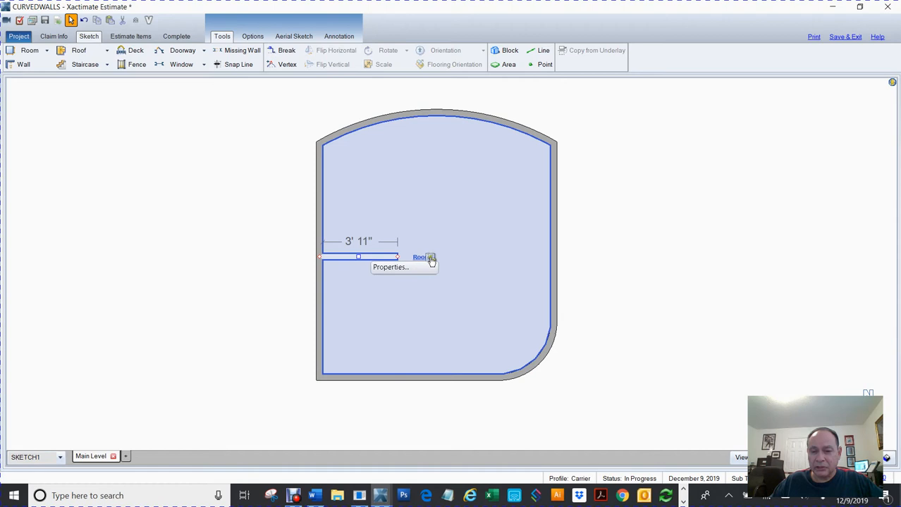
click(722, 238)
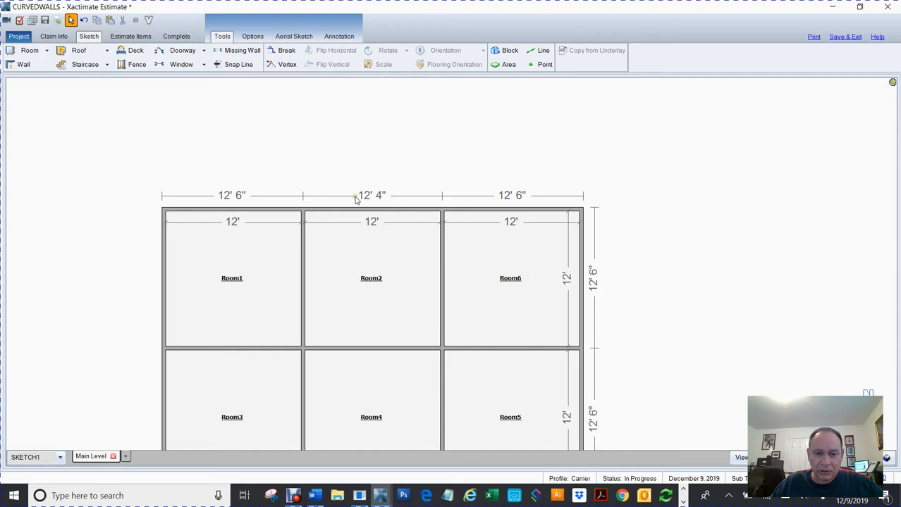
mouse_move(616, 252)
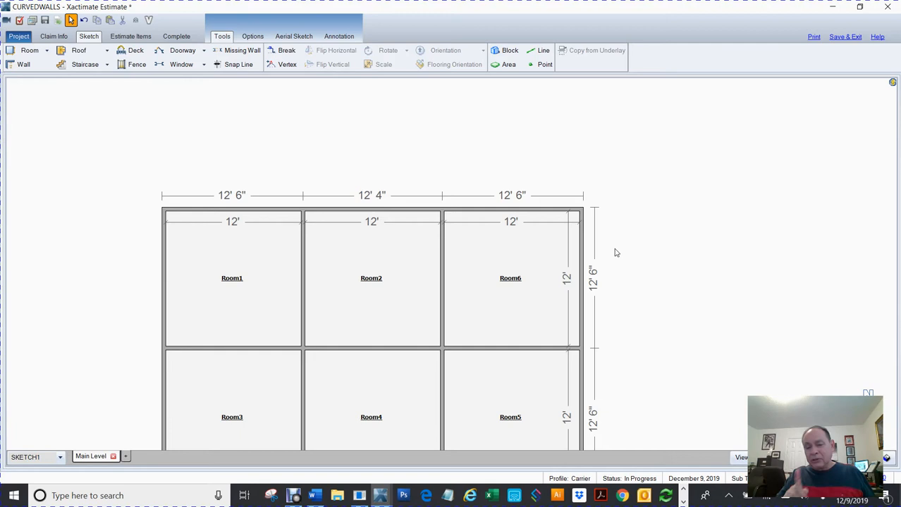
Lay out six 12' x 12' rooms, Room1 to Room6, in a two-by-three grid.
click(371, 278)
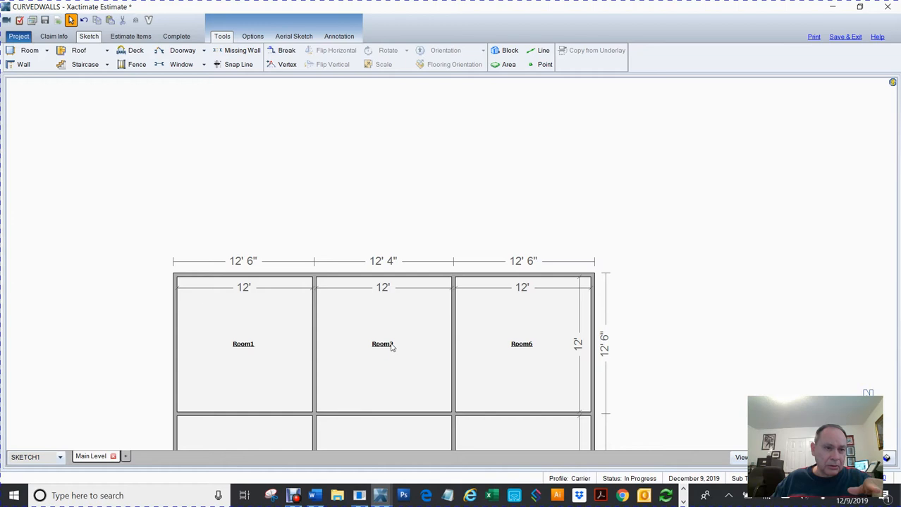
Select Room2 and use Break to split its top wall at two points.
click(383, 345)
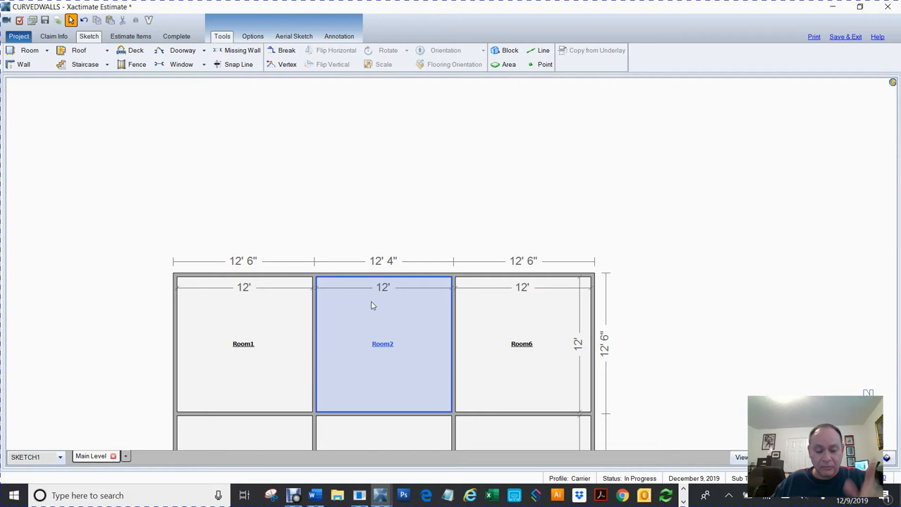
mouse_move(357, 330)
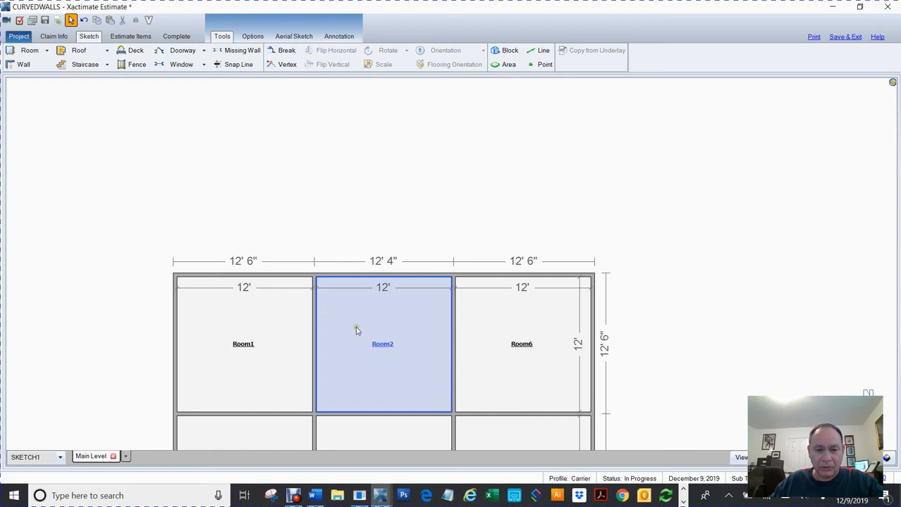
click(283, 50)
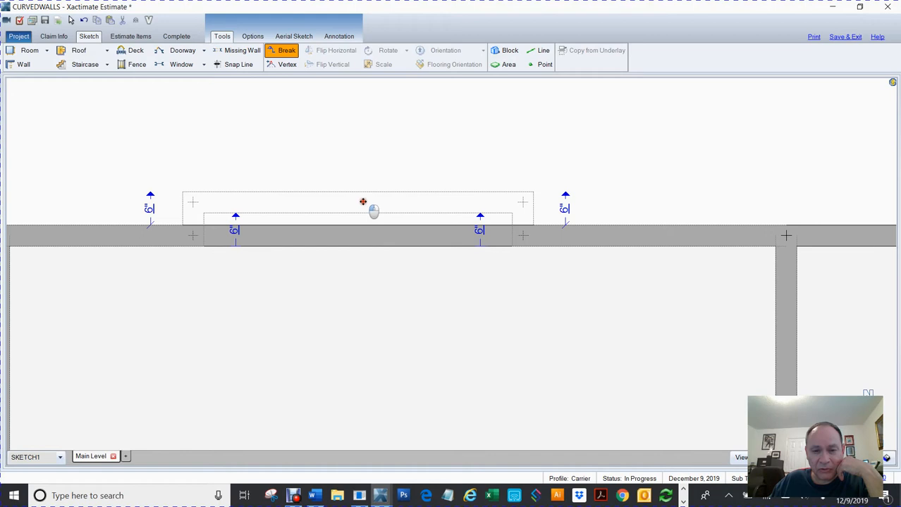
mouse_move(365, 206)
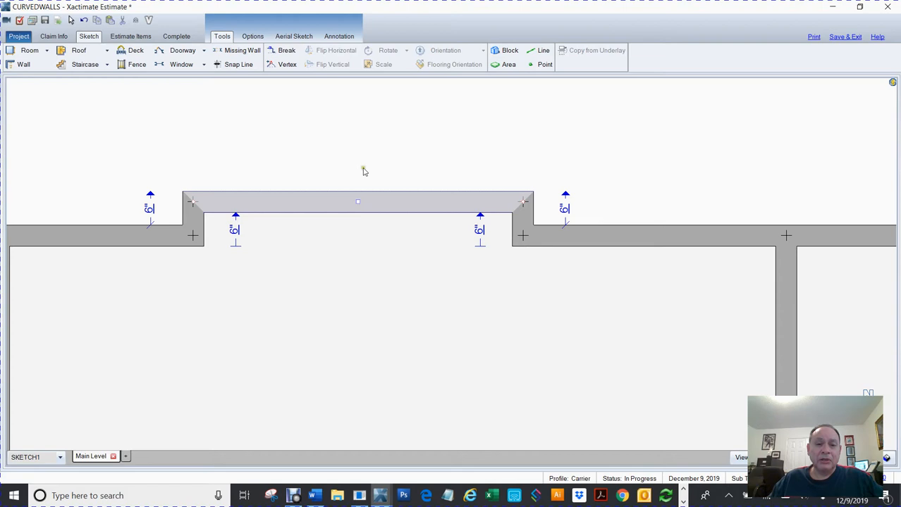
Arch Room2's middle top-wall section into a curved bump-out, then deselect it.
click(358, 204)
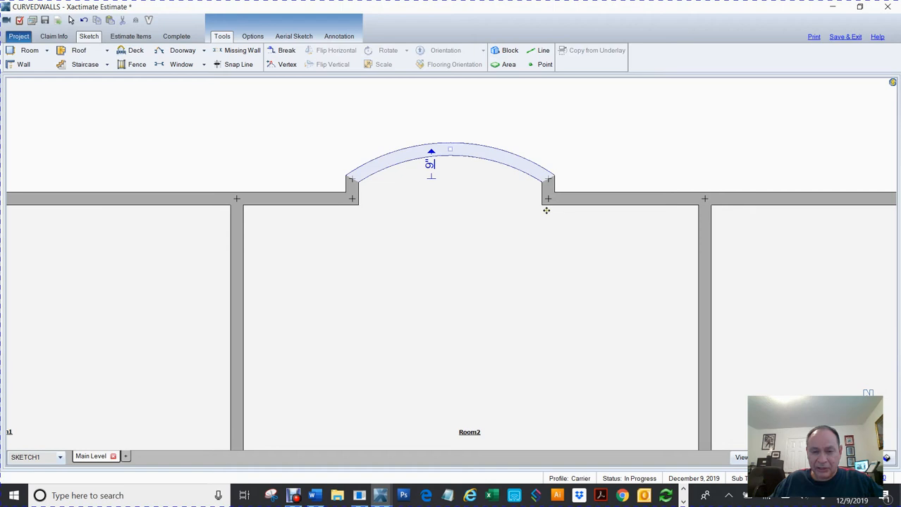
mouse_move(365, 240)
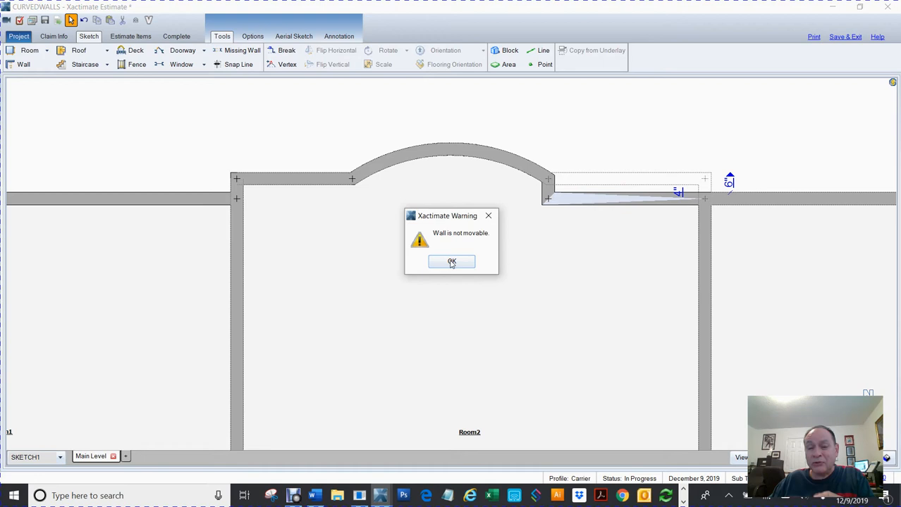
click(451, 262)
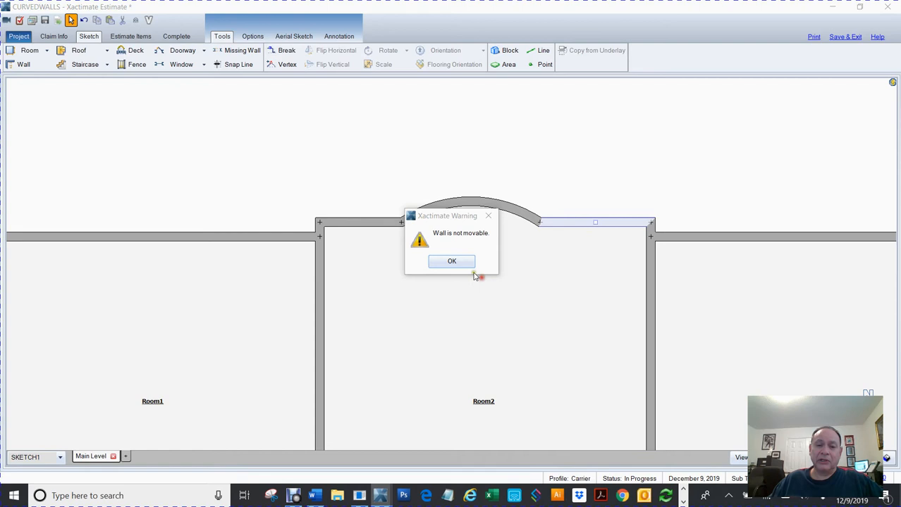
click(451, 262)
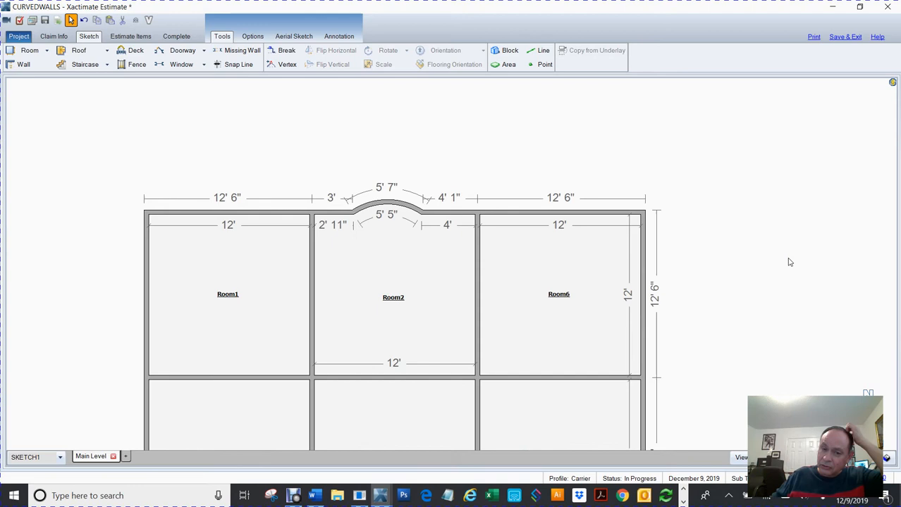
mouse_move(516, 167)
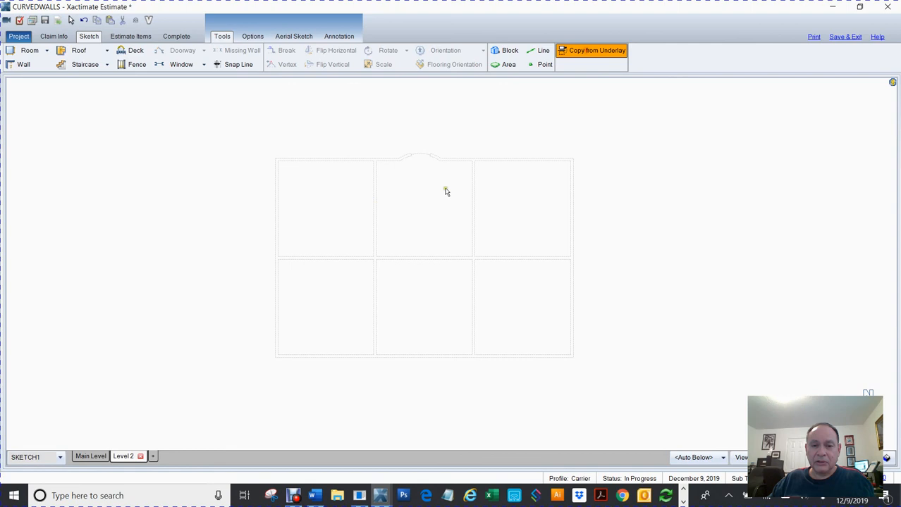
Copy Room1, Room2 and Room5 onto Level 2, delete Room6, and return to Word.
click(423, 209)
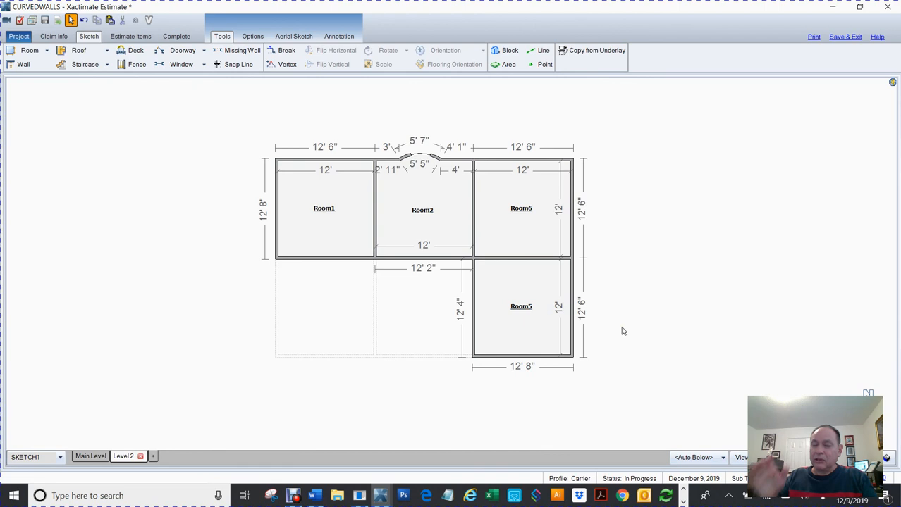
click(521, 208)
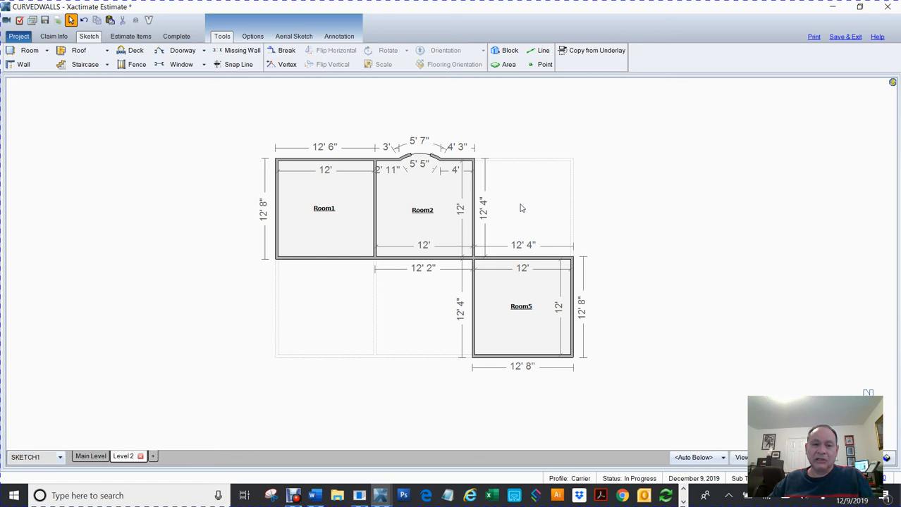
mouse_move(675, 203)
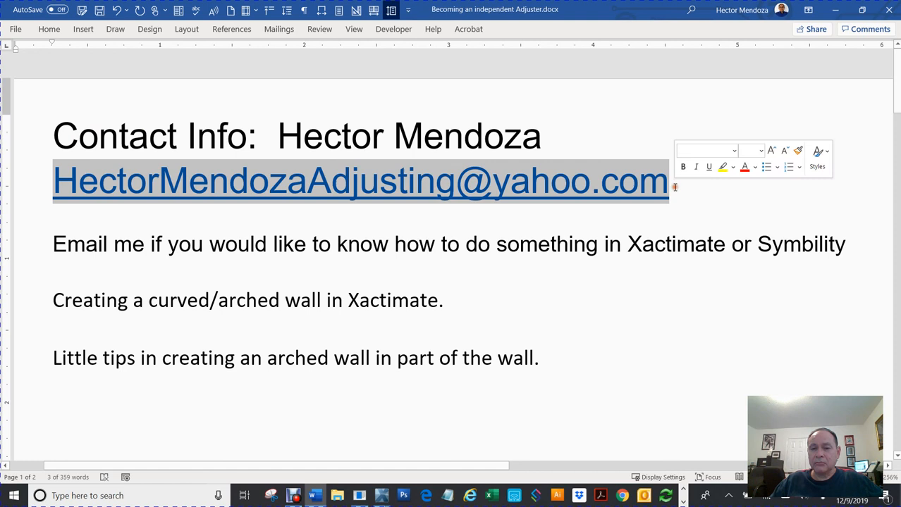
click(695, 191)
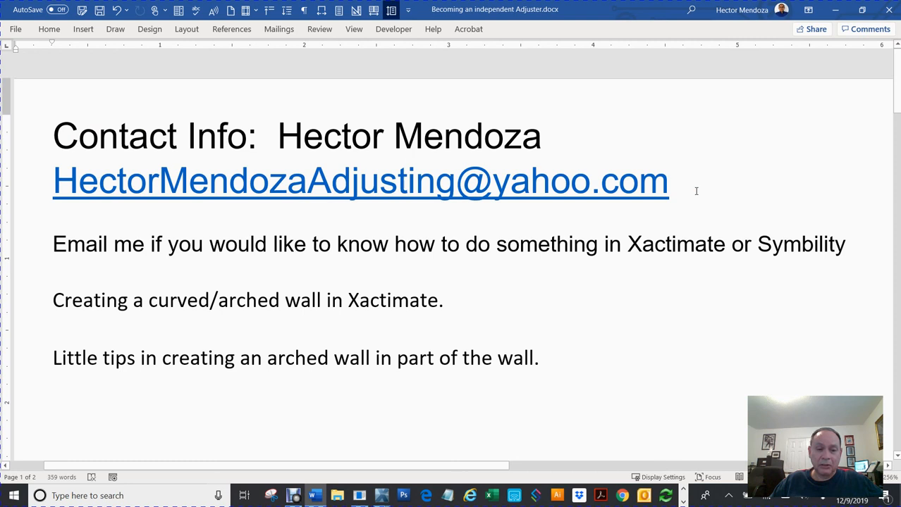